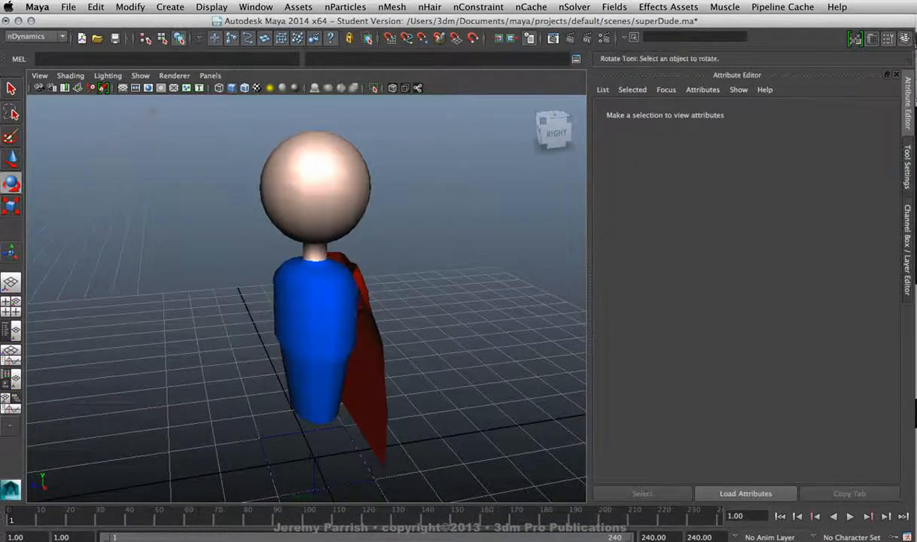
Select the red cape plane so pPlaneShape1 loads in the Attribute Editor.
left_click(361, 339)
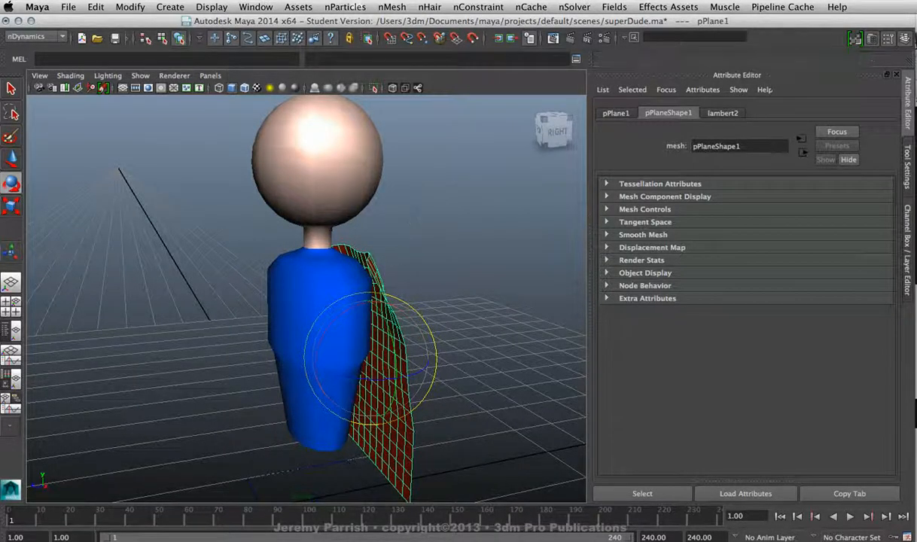
Convert the cape plane to nCloth with nMesh > Create nCloth, then inspect it from the side.
left_click(393, 7)
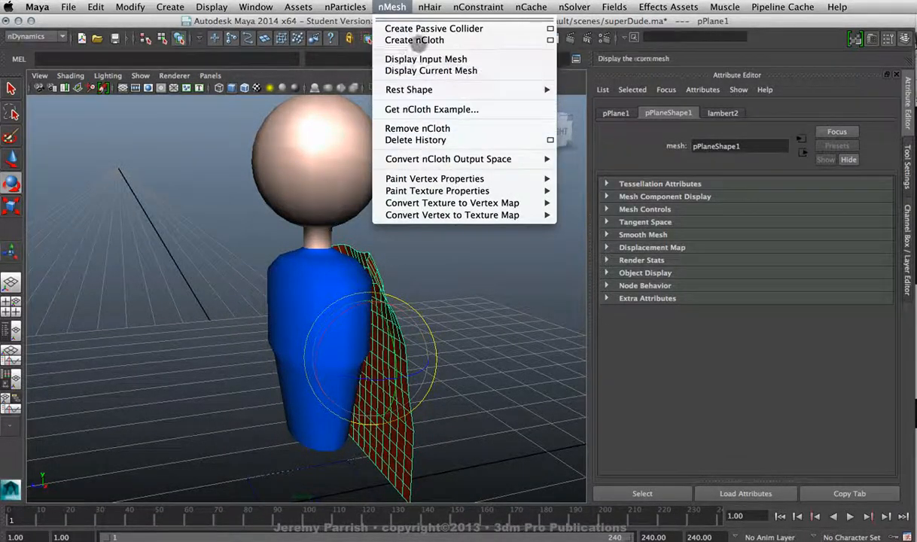
left_click(414, 40)
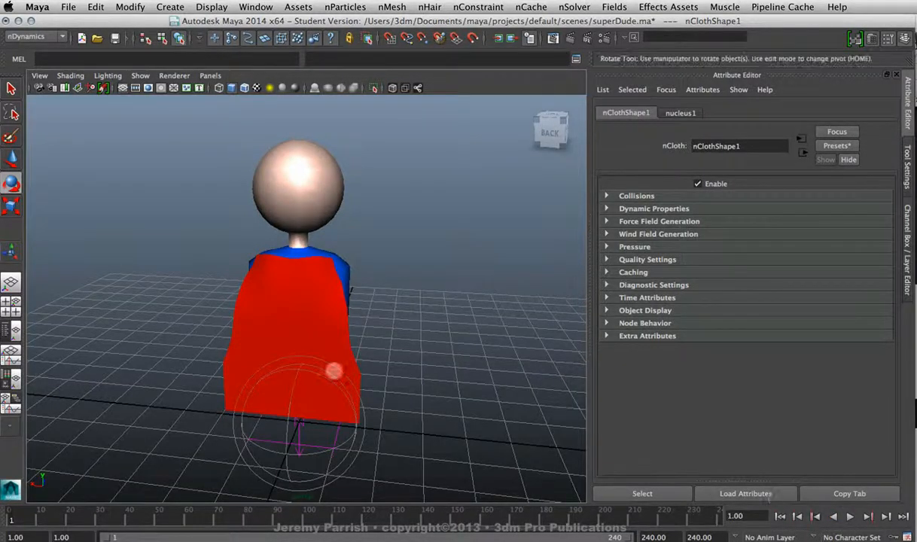
left_click_drag(335, 369, 384, 324)
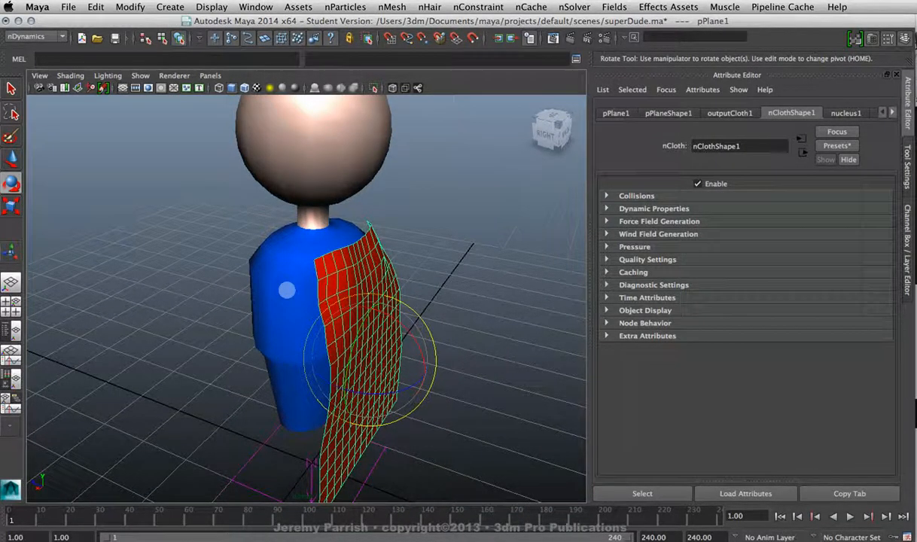
Constrain the cape to the body using nConstraint > Attract to Matching Mesh.
left_click(478, 7)
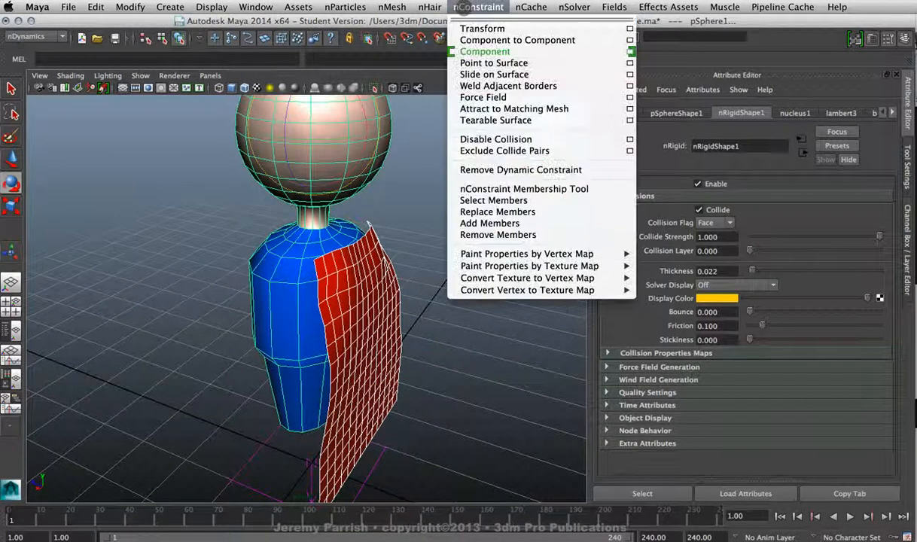
mouse_move(495, 120)
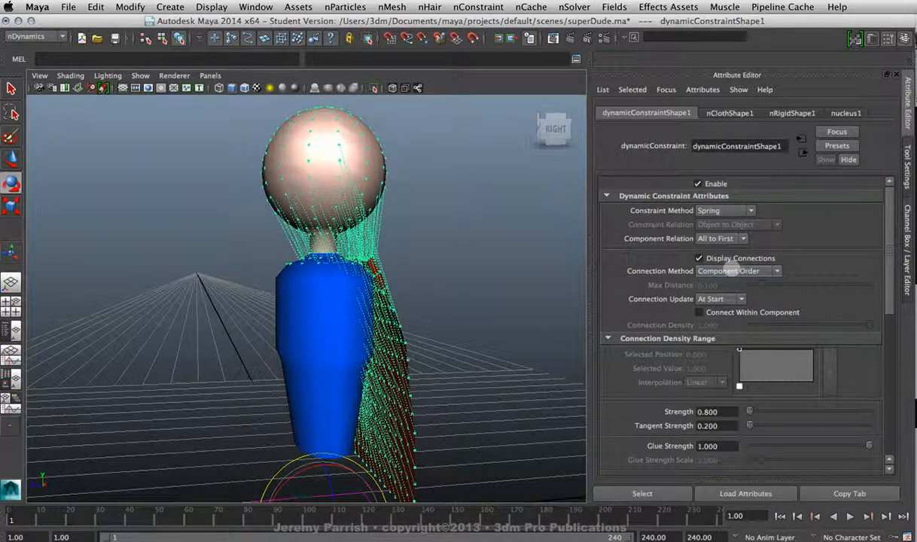
Set Connection Method to Within Max Distance with Max Distance at 0.090.
left_click(738, 271)
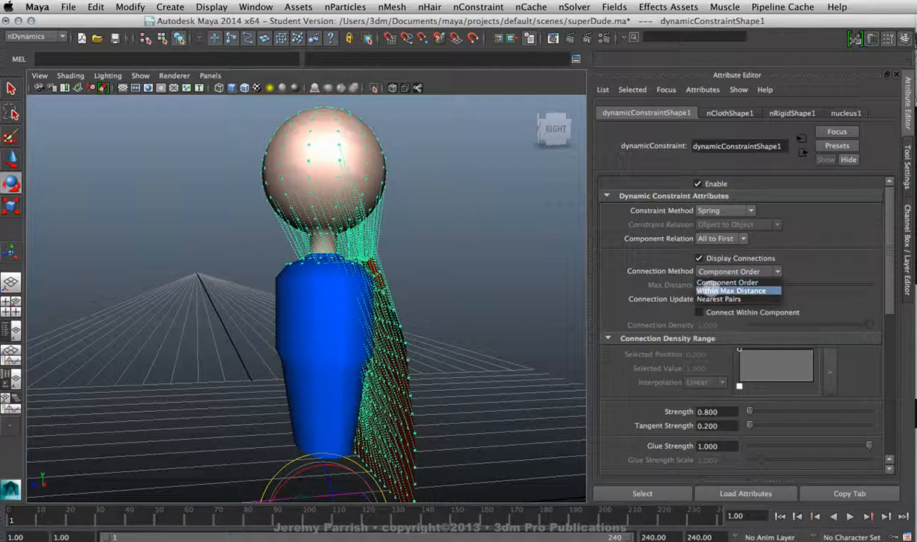
left_click(730, 291)
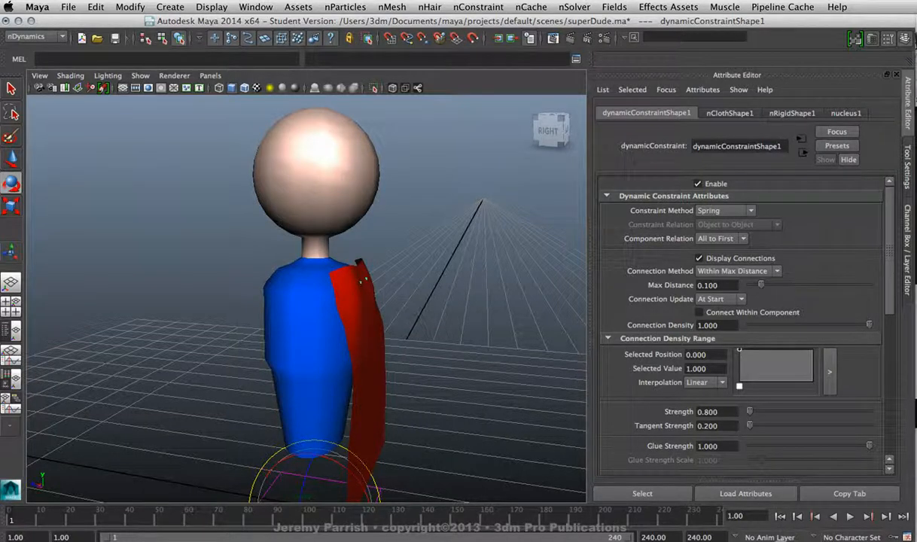
left_click(849, 517)
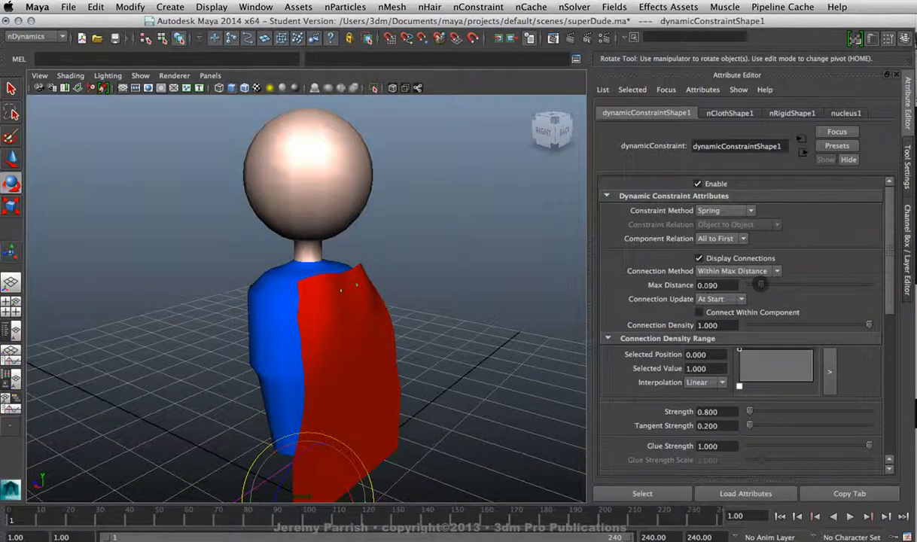
Raise the constraint's Max Distance to about 0.229 and check the attached cape.
left_click_drag(761, 285, 768, 284)
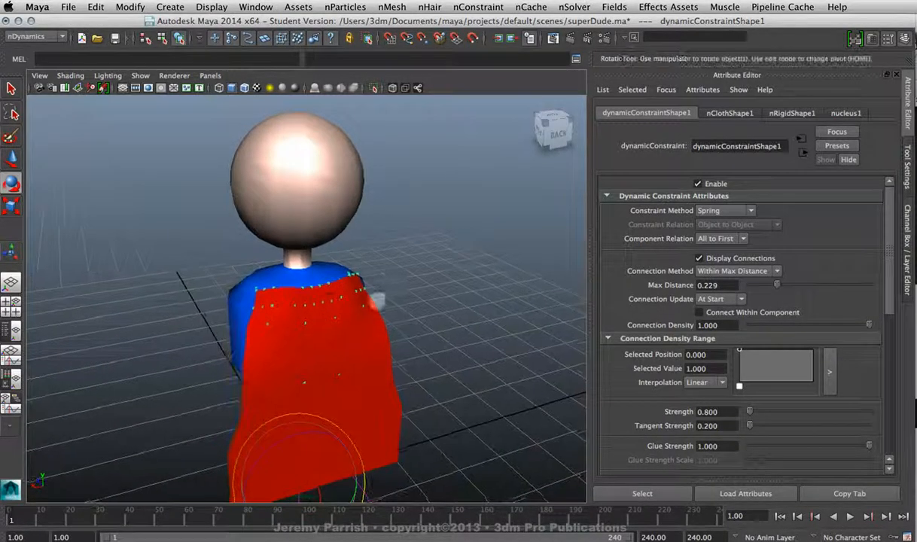
left_click_drag(777, 285, 780, 284)
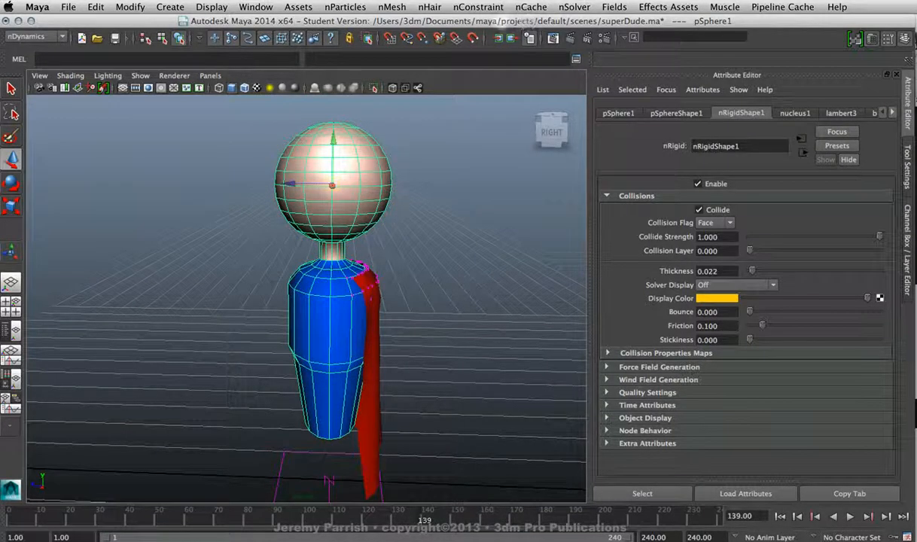
Reselect dynamicConstraint1 and set its Max Distance to 0.255.
left_click(574, 7)
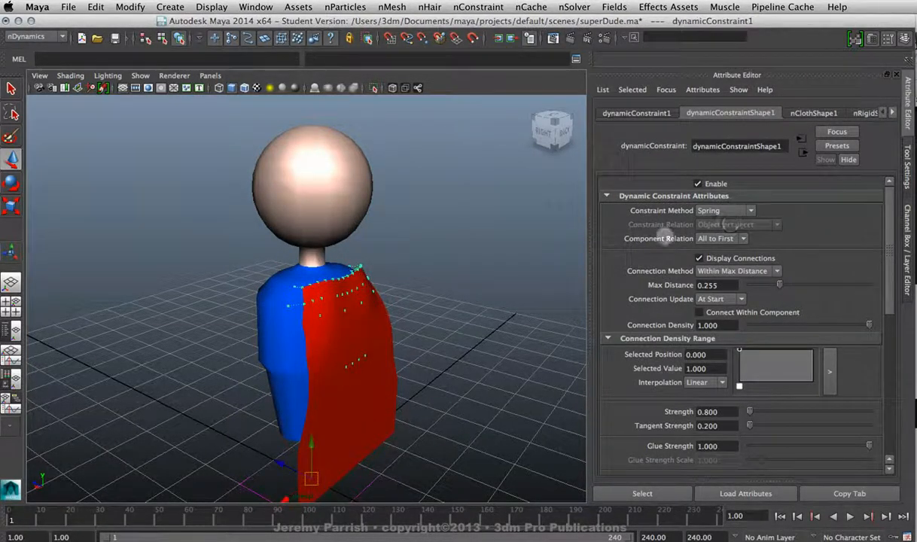
Switch Constraint Method from Spring to Rubber Band and play the simulation.
left_click(748, 210)
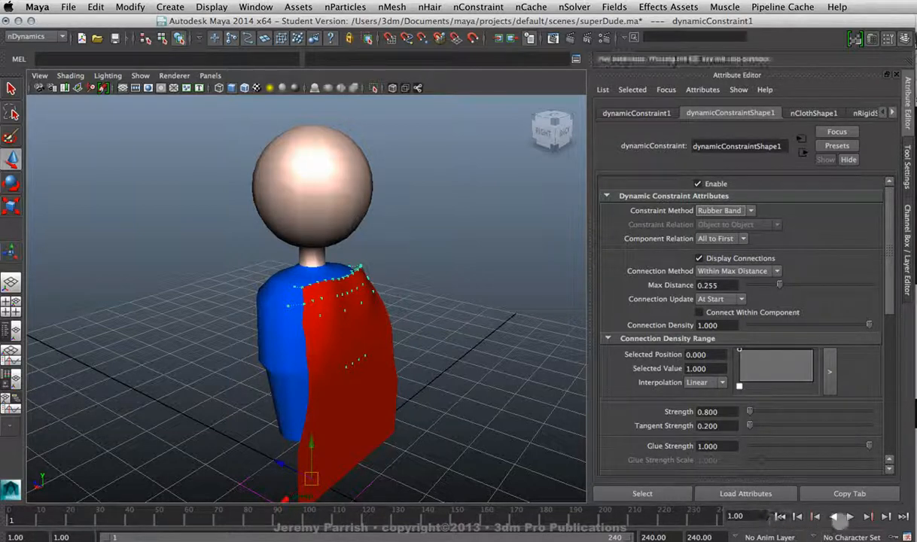
left_click(841, 516)
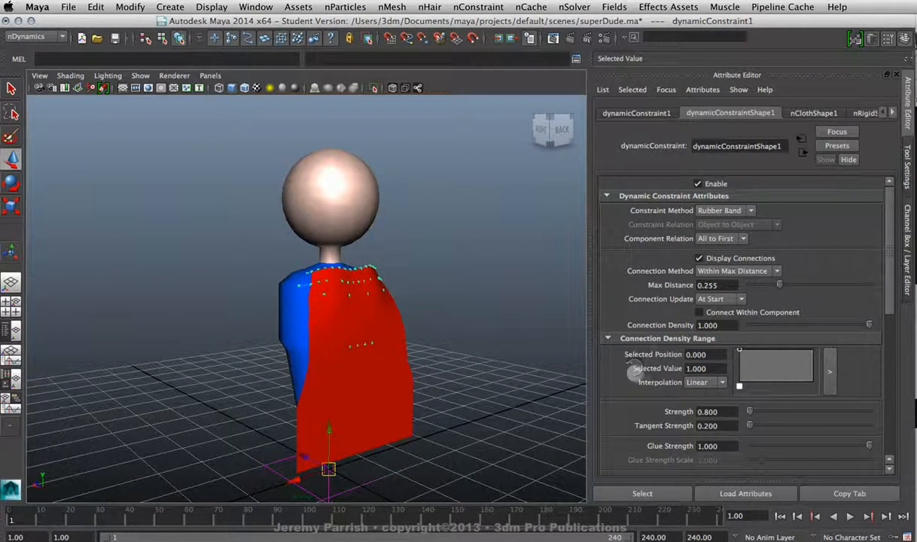
Set constraint Strength to 2.000 and replay the cape simulation.
left_click_drag(749, 411, 751, 411)
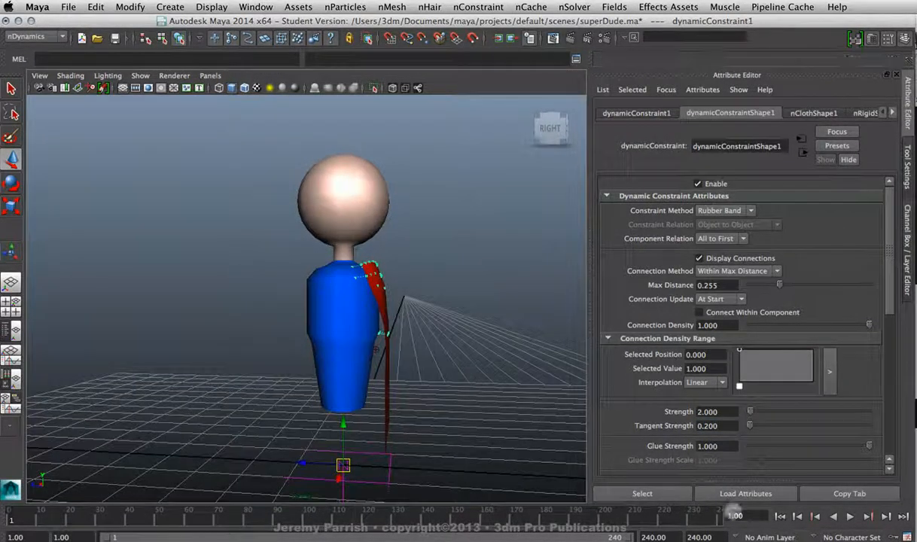
left_click(848, 517)
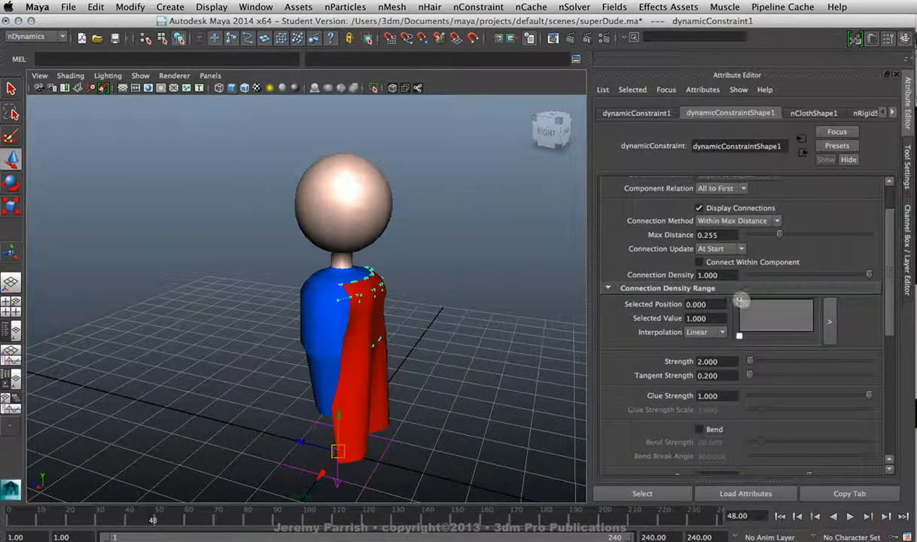
Add several Connection Density Range ramp points, the latest at position 0.738, value 0.340.
left_click_drag(742, 301, 745, 307)
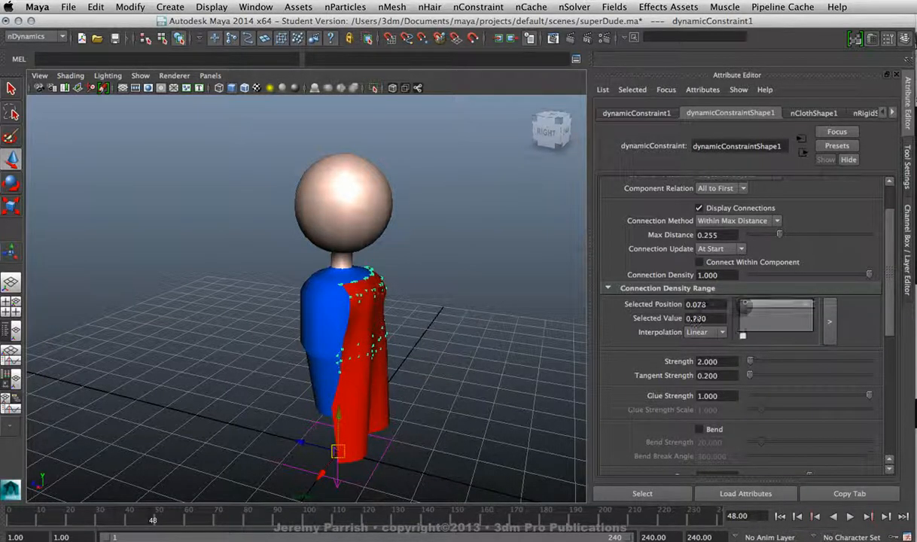
left_click_drag(745, 307, 768, 324)
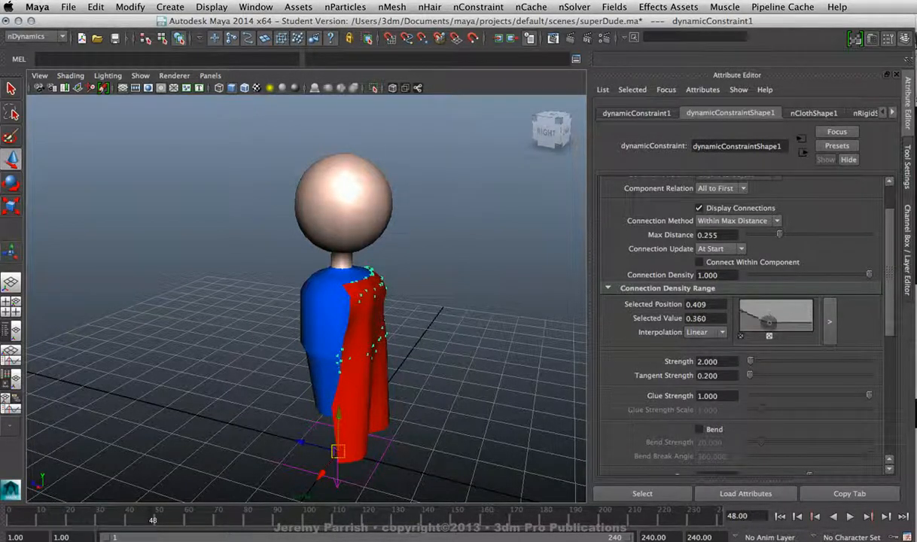
left_click_drag(770, 317, 766, 335)
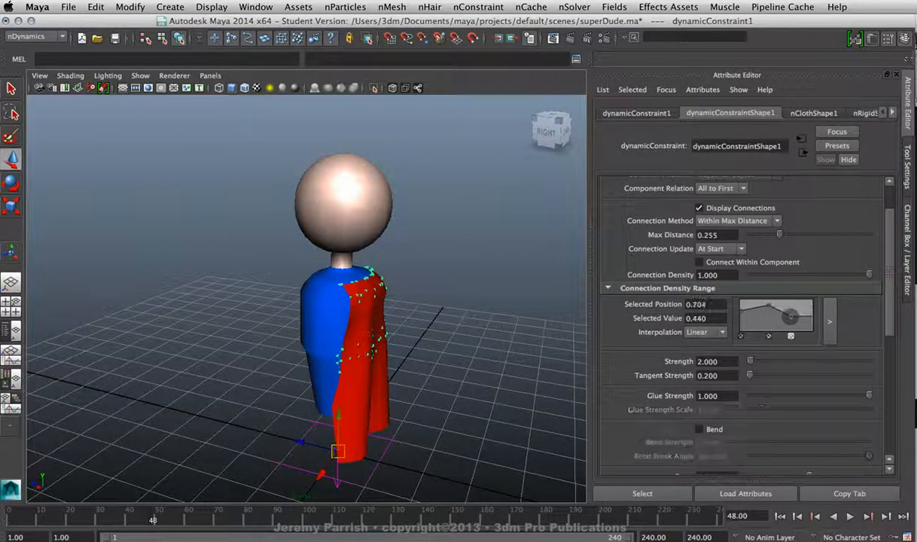
left_click_drag(790, 316, 791, 305)
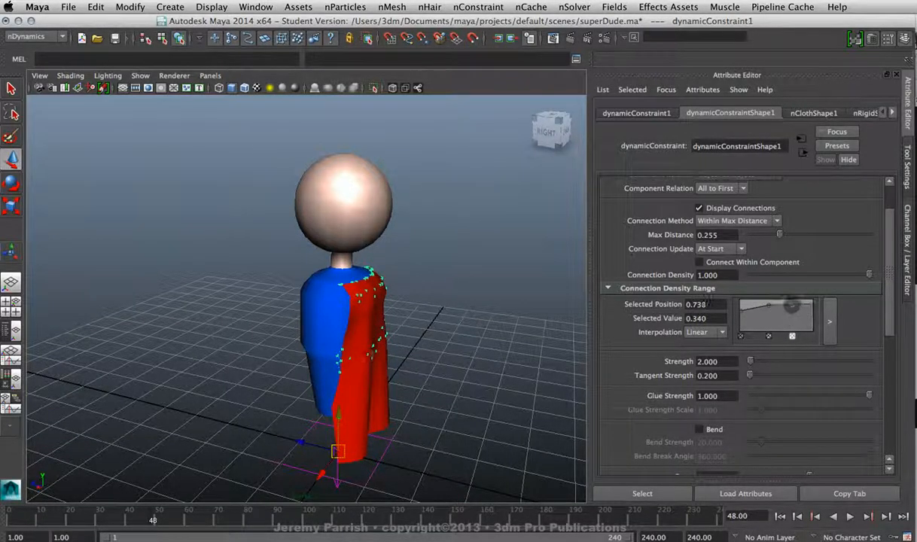